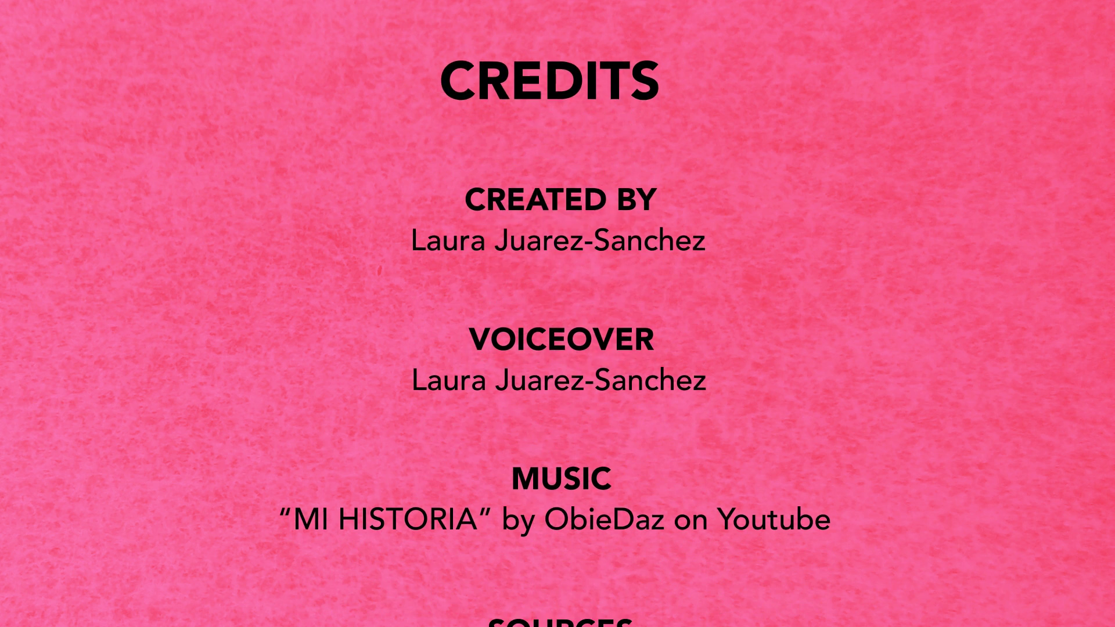
{"action": "scroll", "scroll_direction": "down", "scroll_amount": 3}
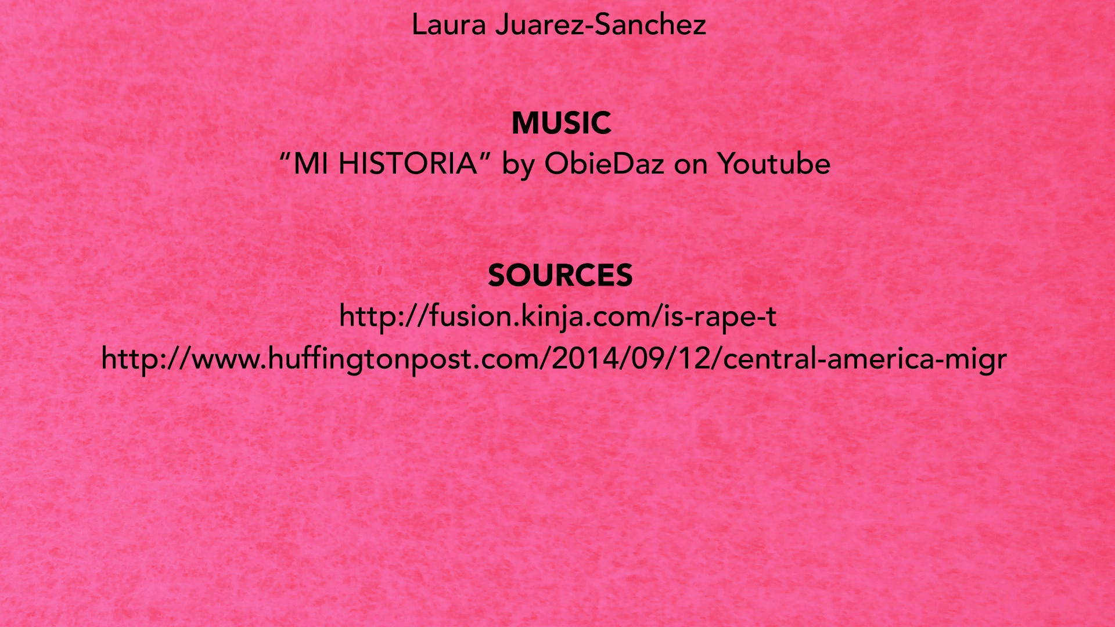